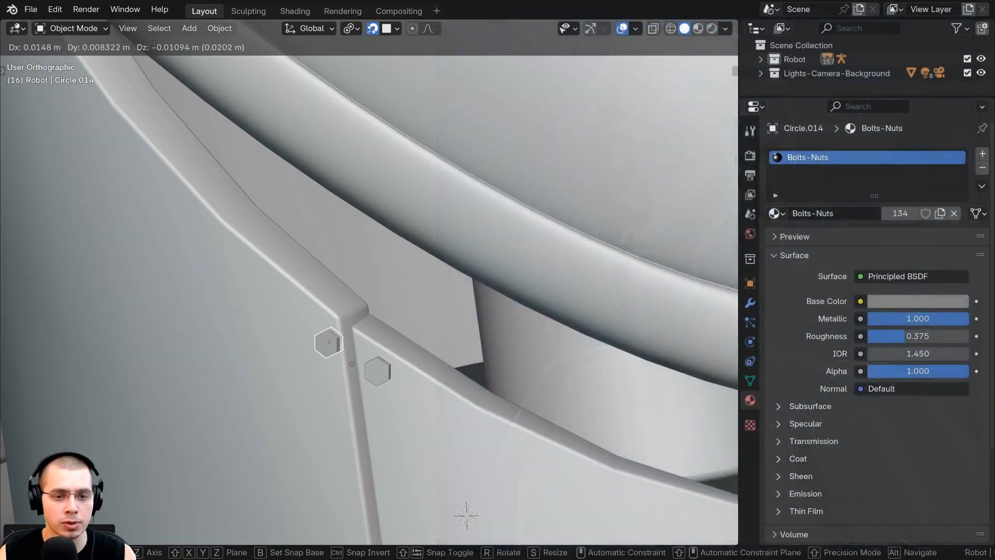
Undo back to the bare curved panel and look it over.
key("ctrl+z")
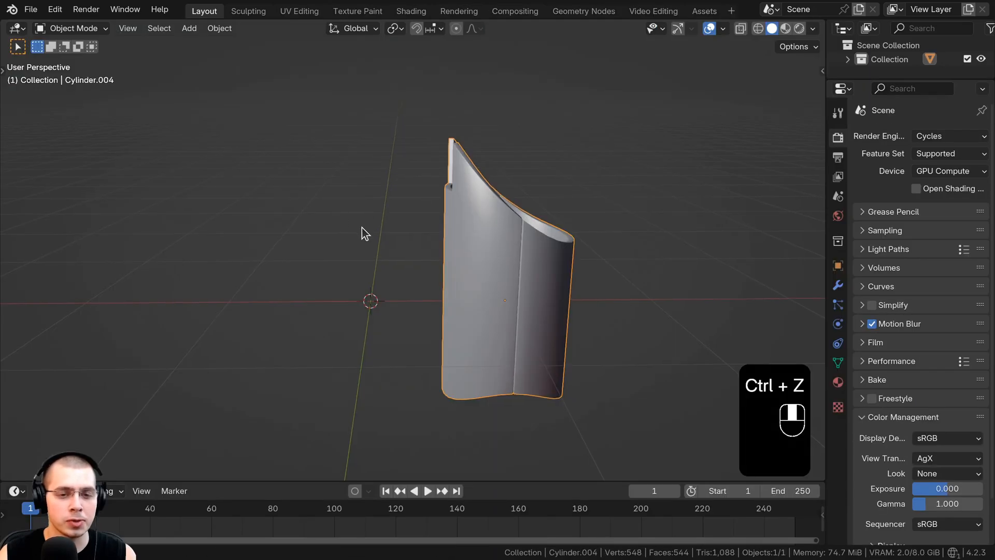
key("g")
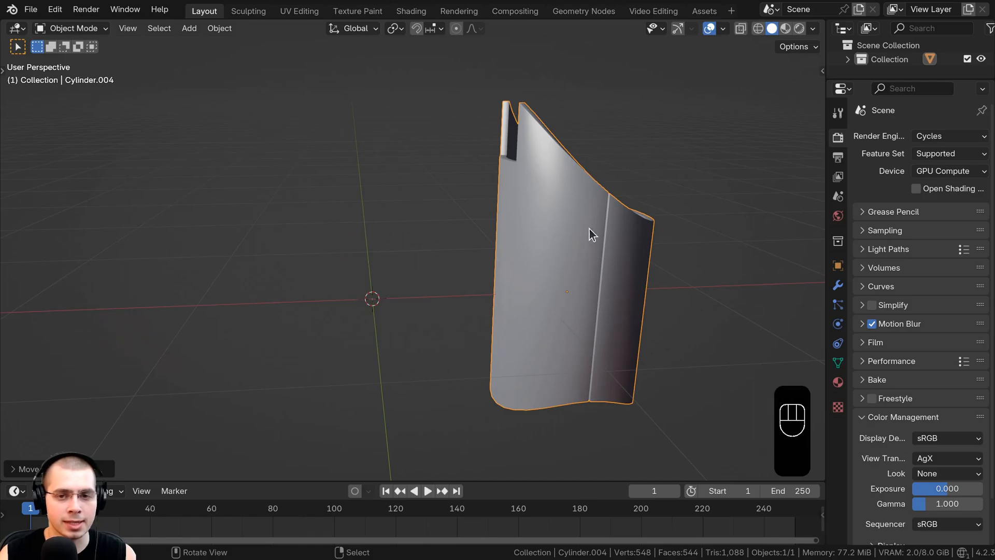
Add a six-vertex circle mesh and edit it into a hexagonal bolt prism.
key("shift+a")
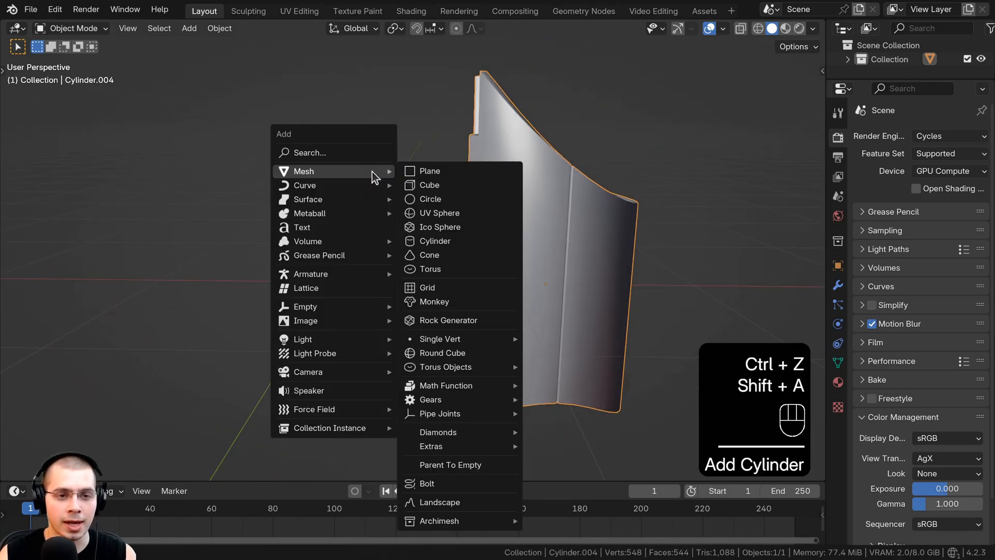
left_click(430, 199)
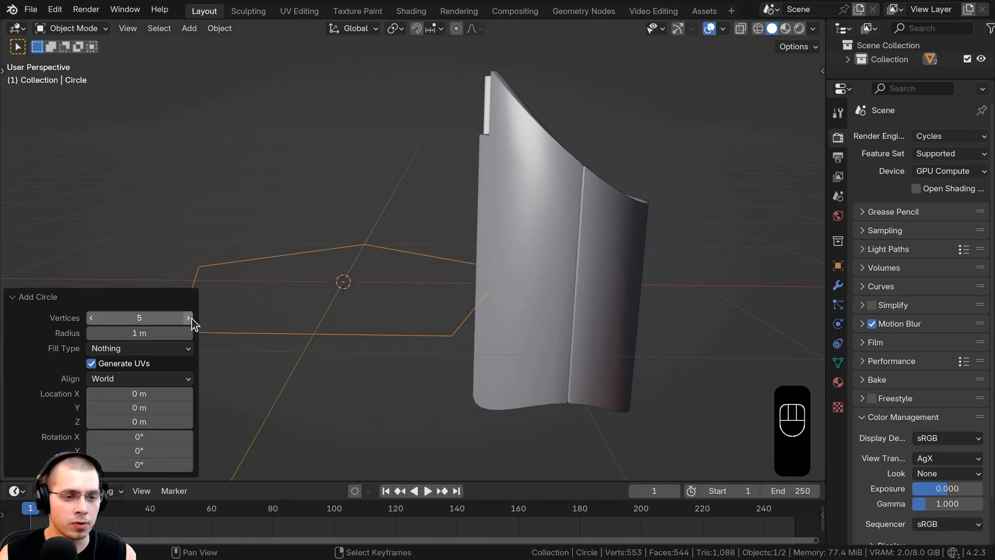
key("Tab")
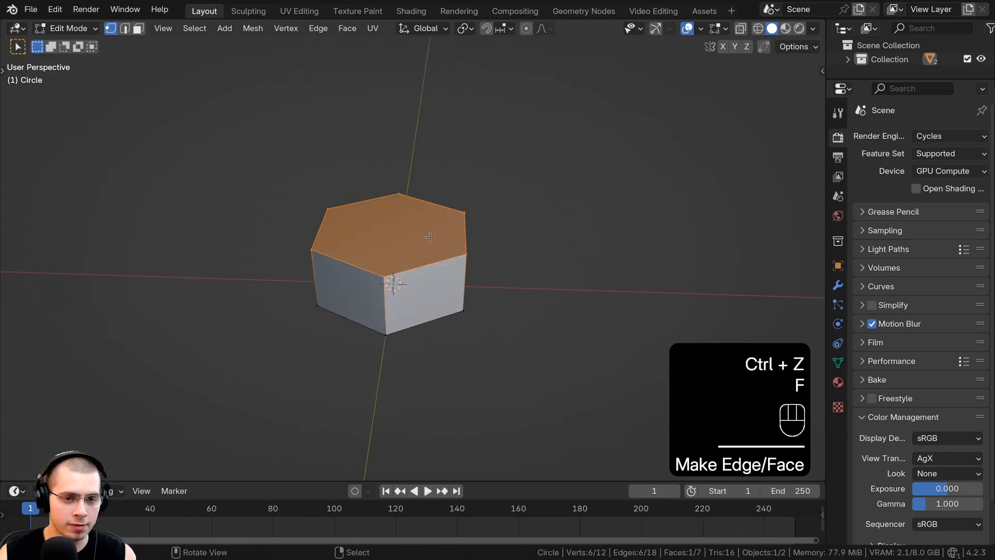
key("ctrl+z")
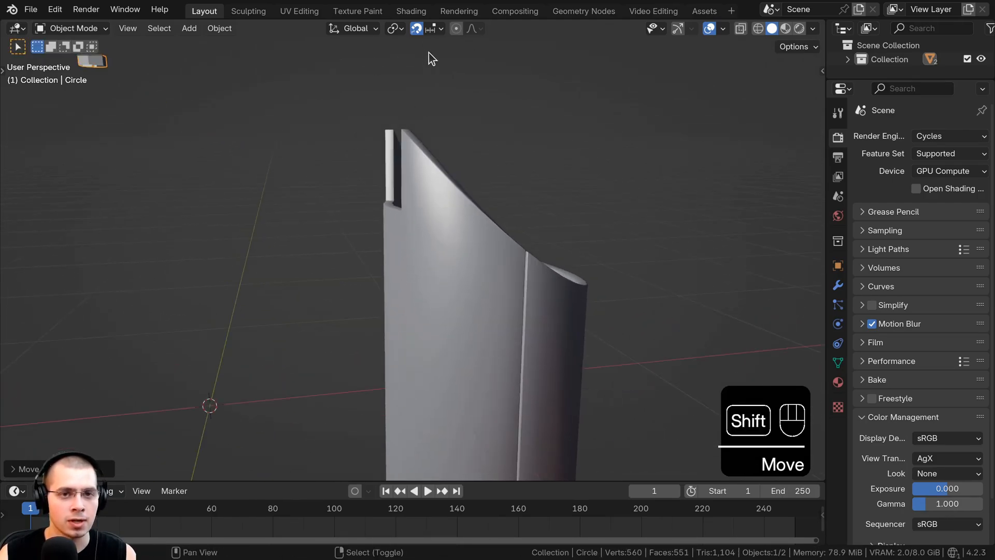
Enable Face Project snapping so the bolt lands on the panel's inner face.
left_click(440, 28)
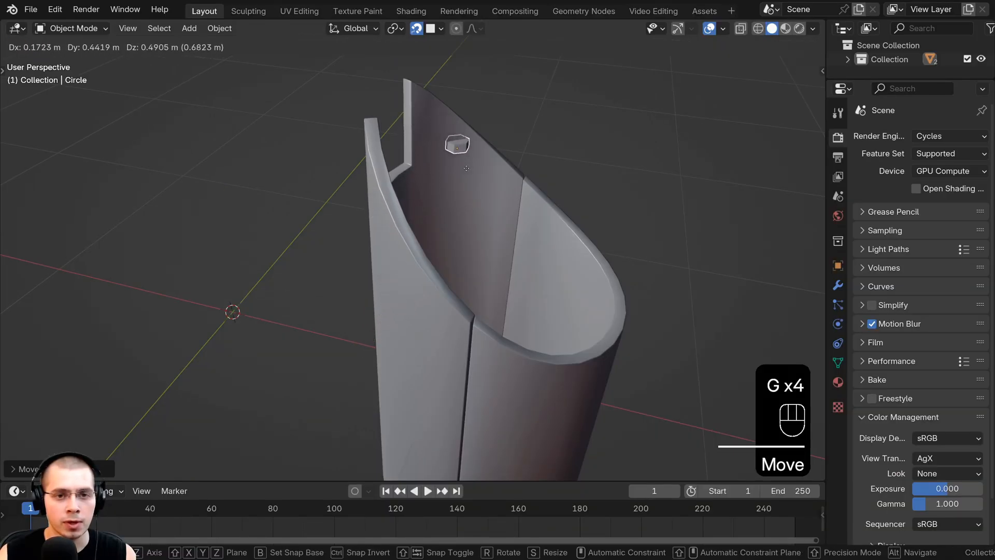
Snap the bolt onto the panel's outer surface, aligned to it, and duplicate it.
left_click_drag(458, 145, 520, 372)
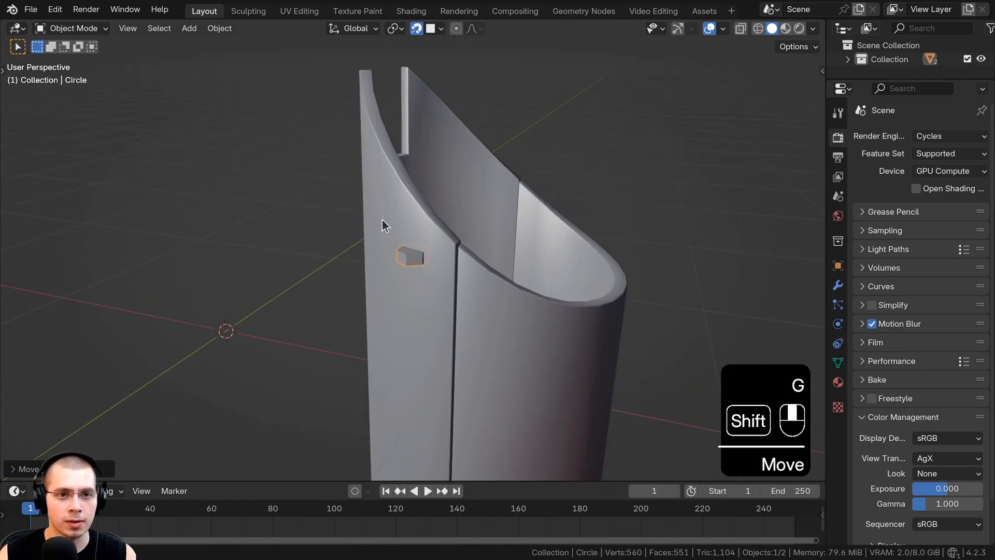
left_click(443, 28)
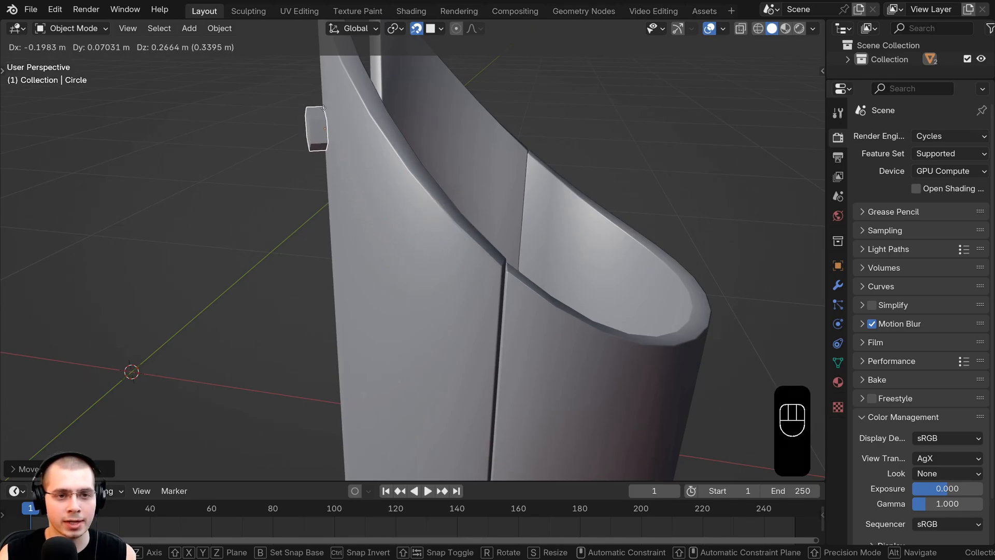
left_click_drag(316, 126, 383, 273)
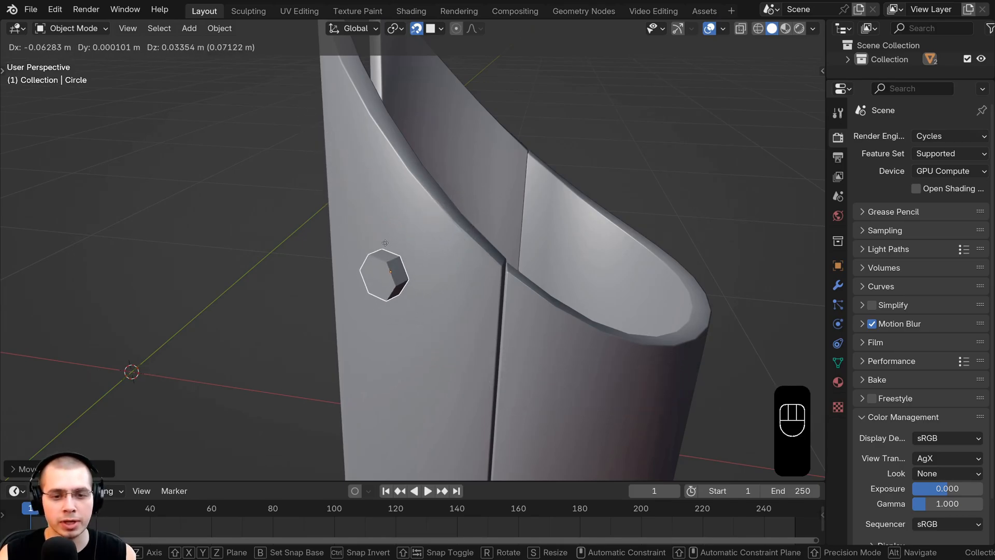
key("shift+d")
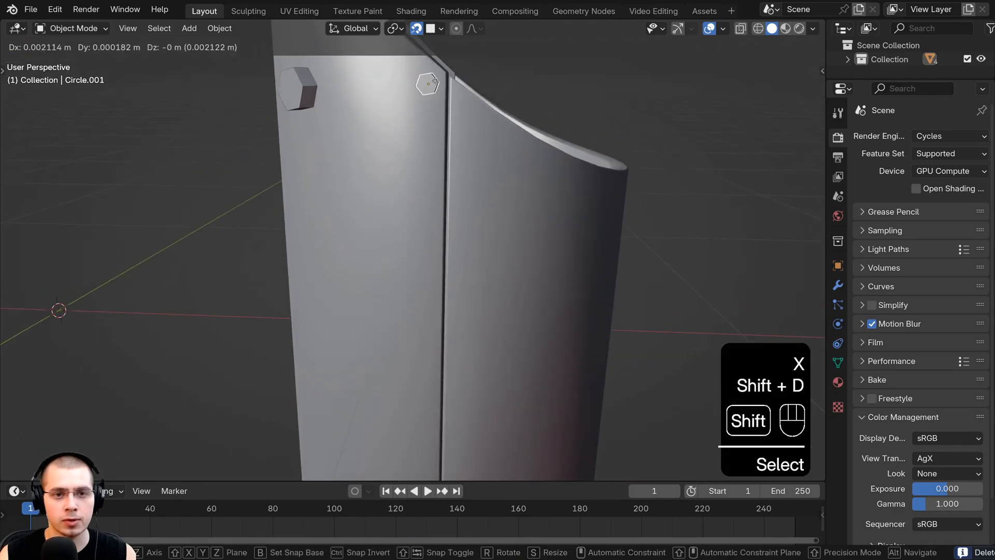
Scatter bolt copies over the panel, then clear one copy's rotation and turn its mesh 90°.
key("shift+d")
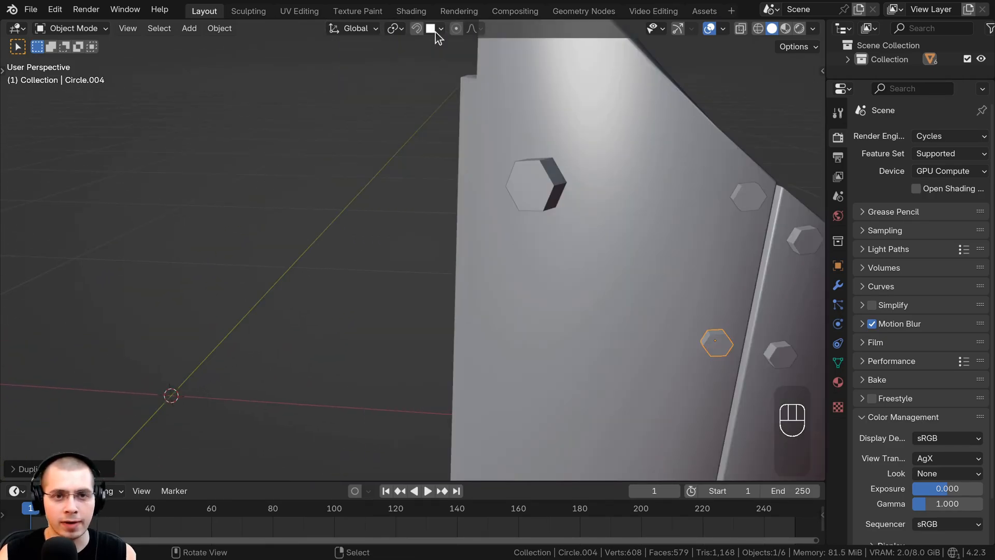
key("shift+d")
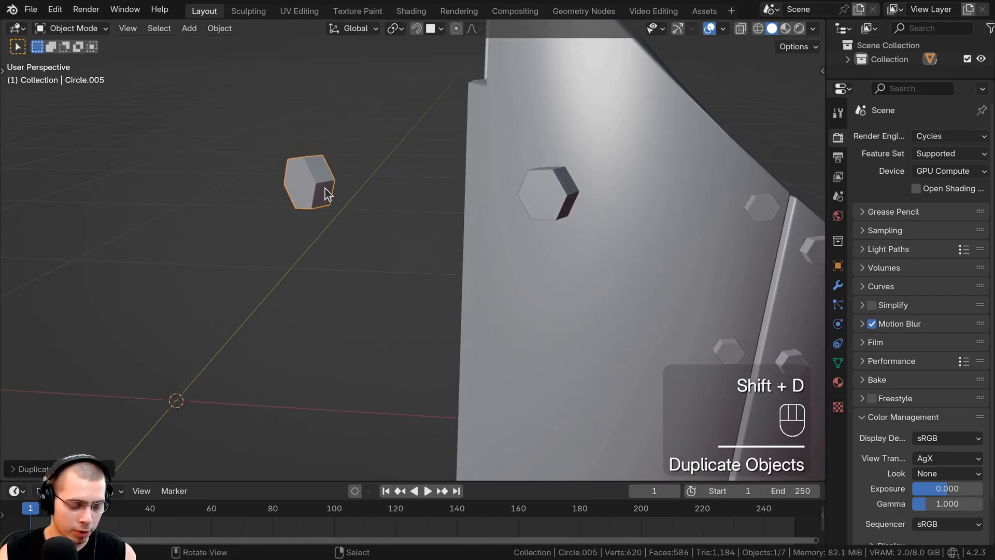
key("alt+r")
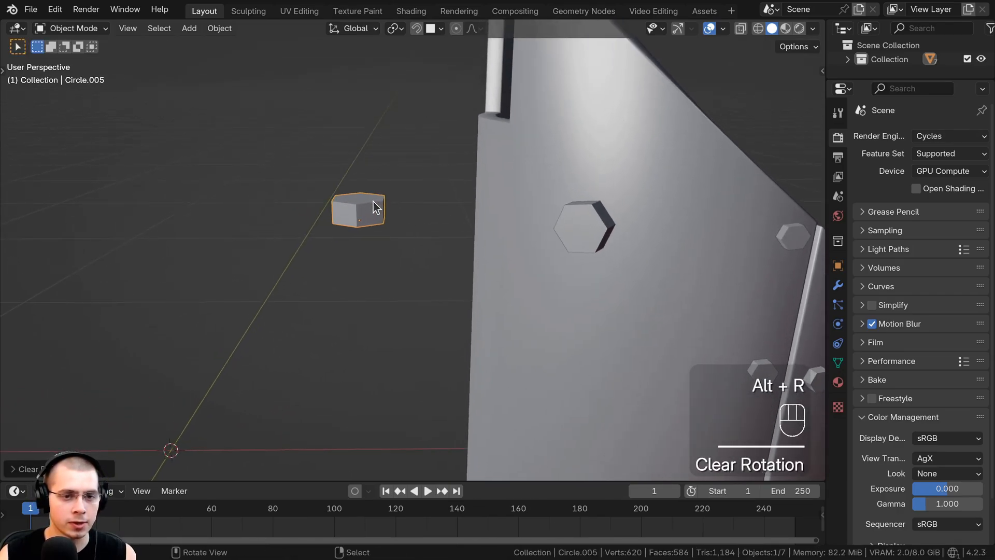
key("Tab")
type("90")
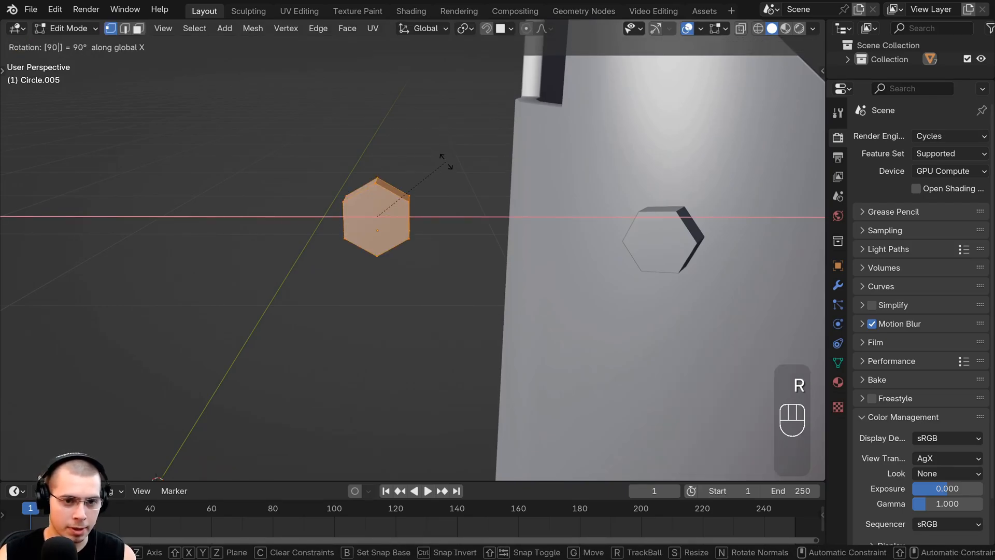
key("Tab")
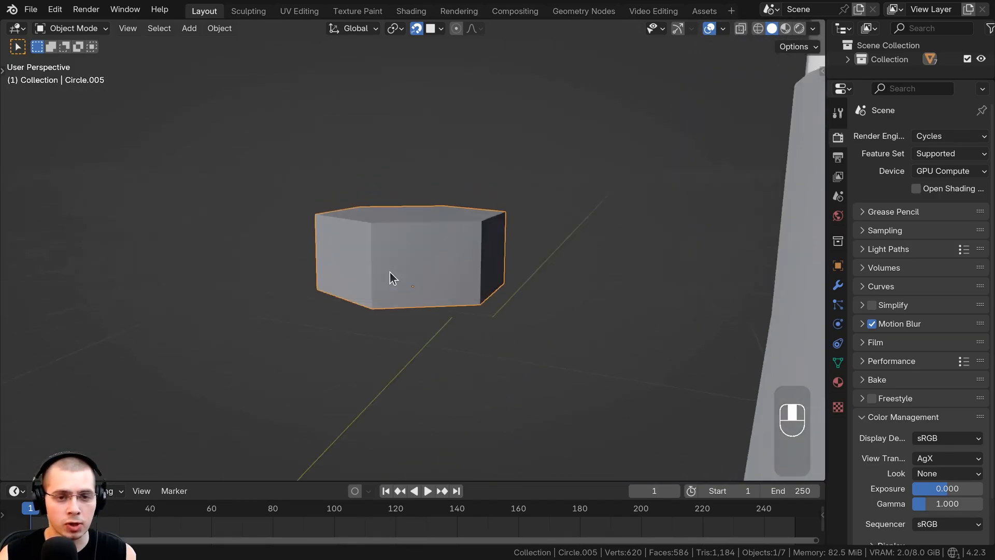
Apply the bolt copy's rotation to its mesh so its rotation reads zero.
key("ctrl+a")
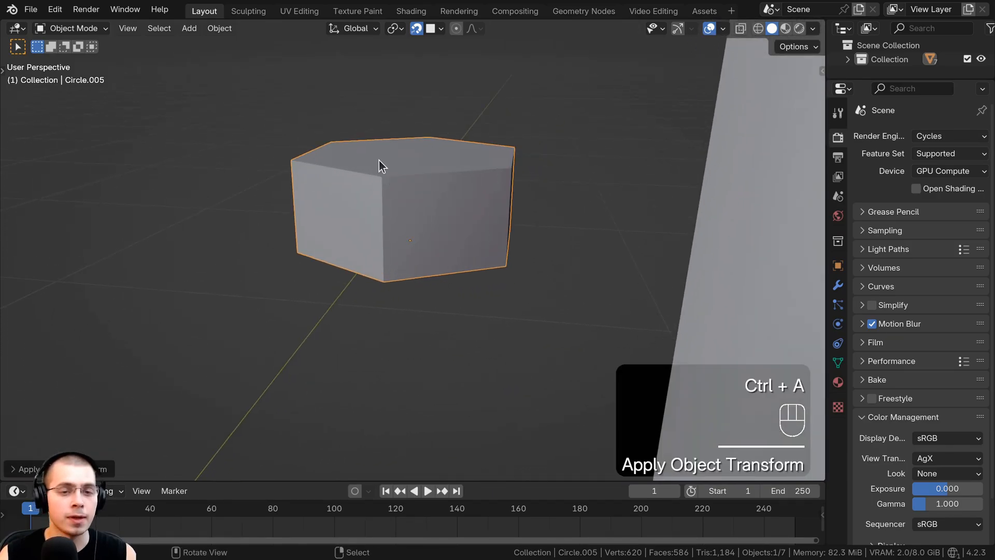
key("ctrl+a")
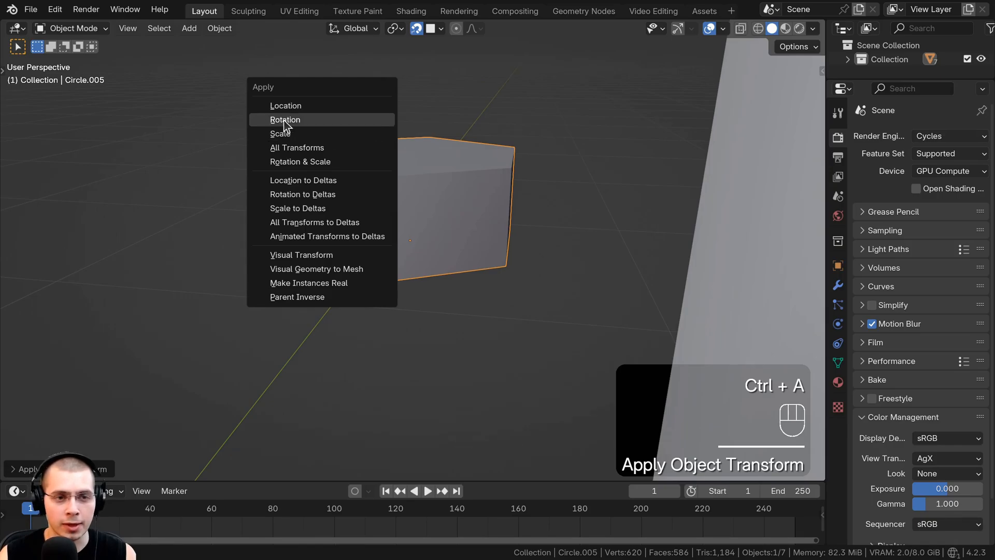
left_click(284, 119)
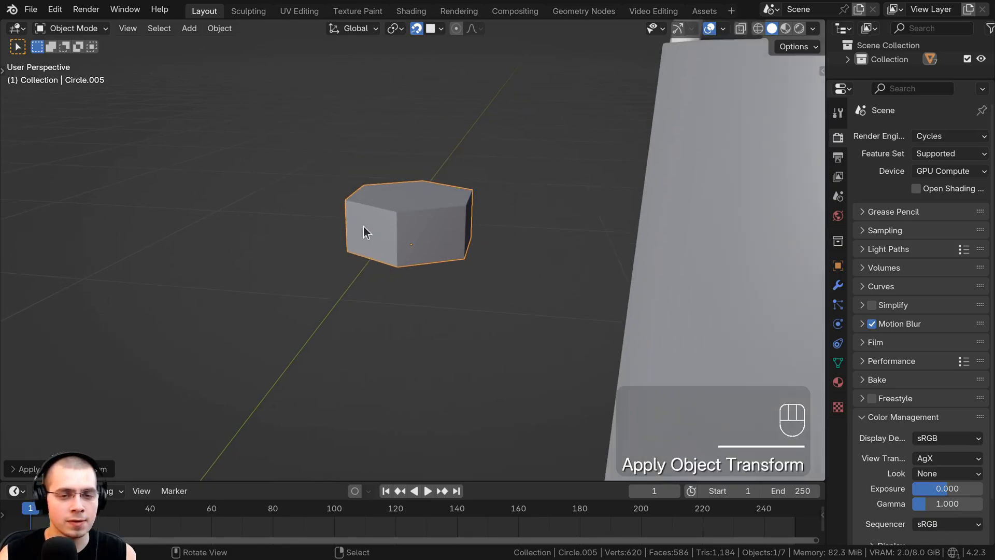
Move the re-oriented bolt onto the panel surface beside the first bolt.
key("g")
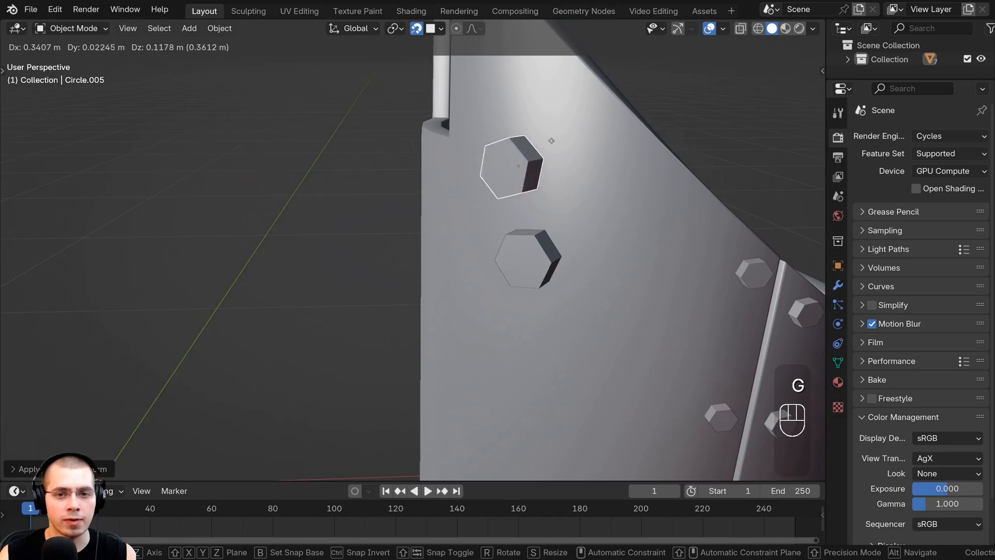
left_click_drag(511, 168, 421, 153)
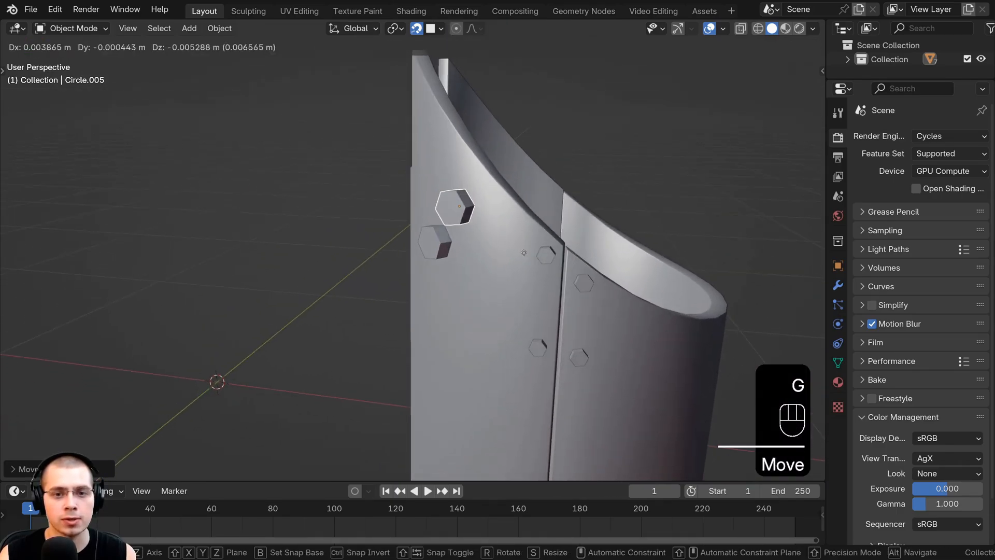
key("KP_5")
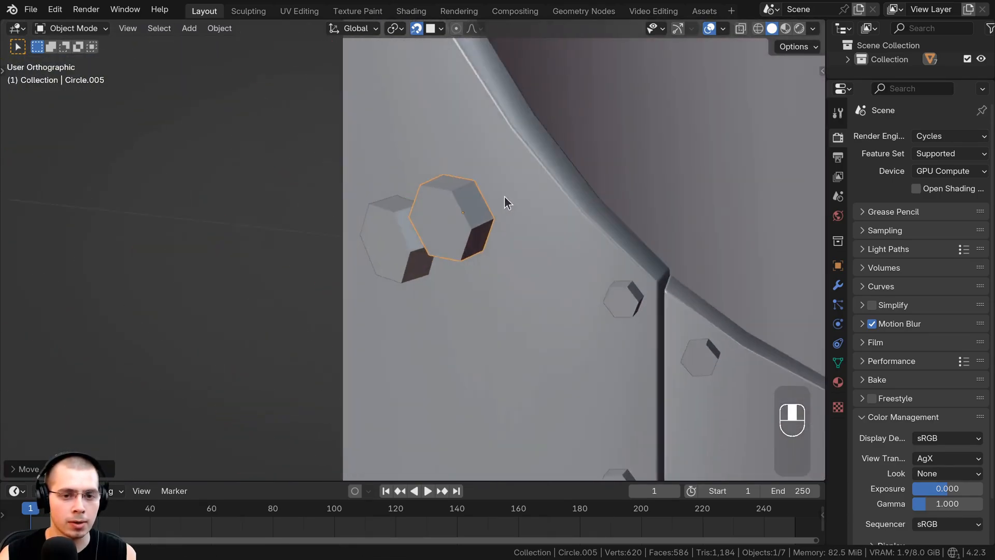
Duplicate another bolt and offset its mesh away from its origin in Edit Mode.
left_click_drag(508, 203, 419, 153)
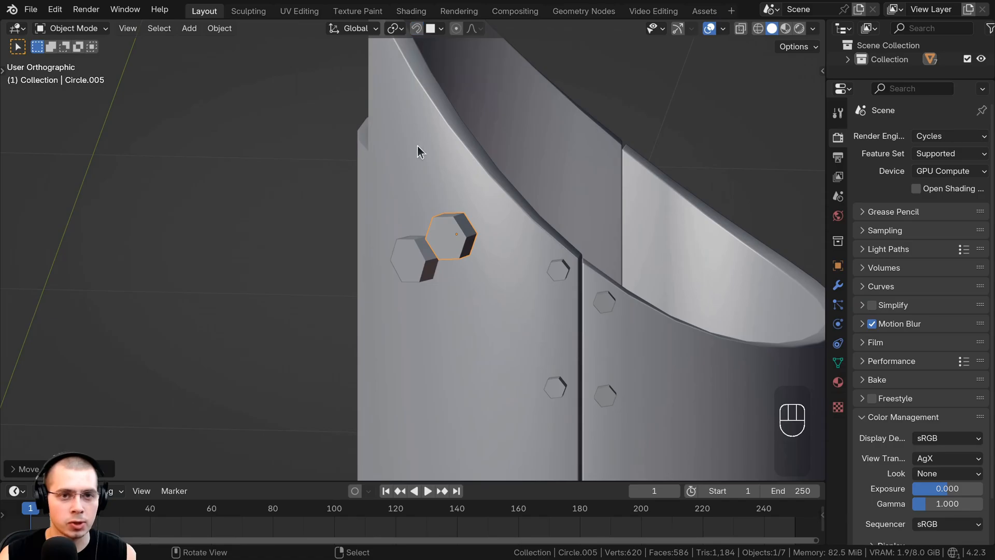
key("shift+d")
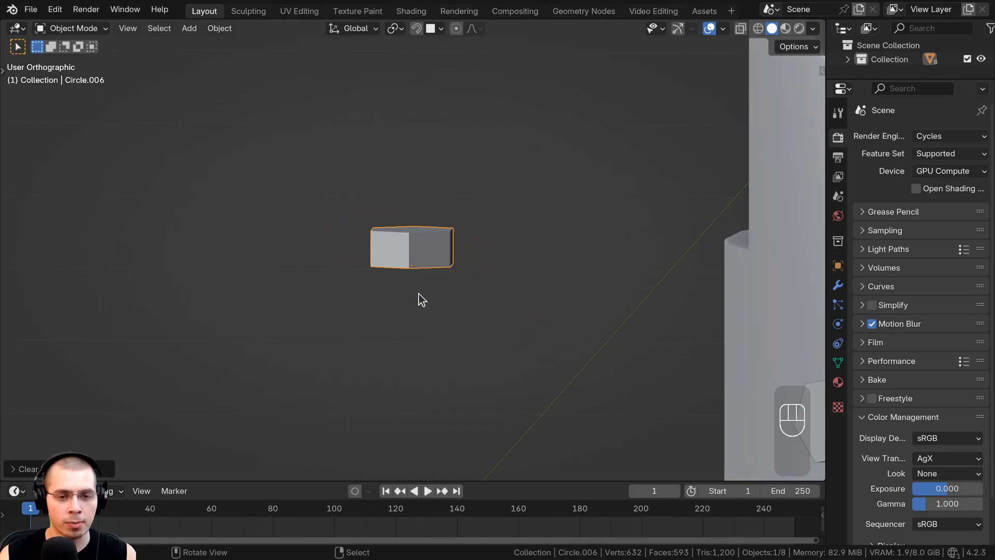
key("Tab")
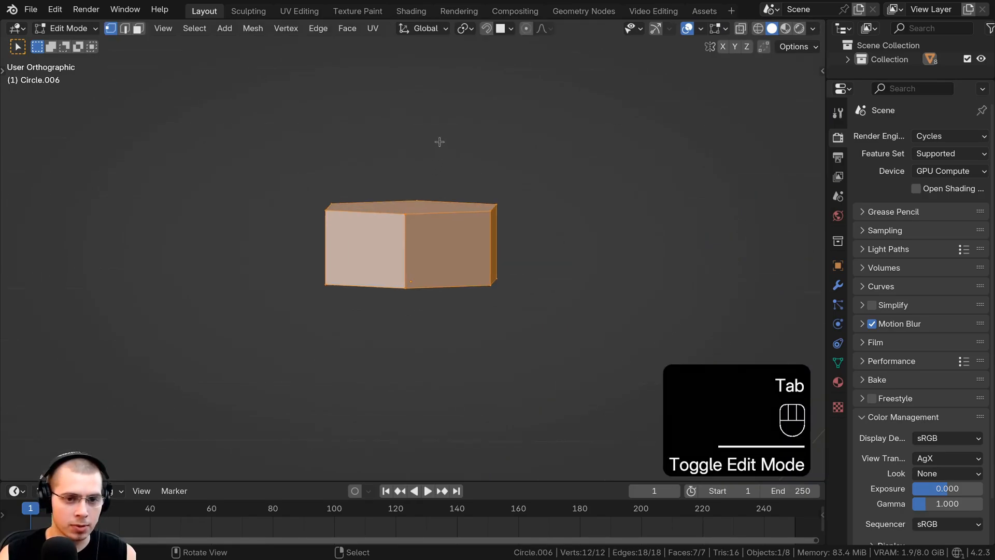
key("g")
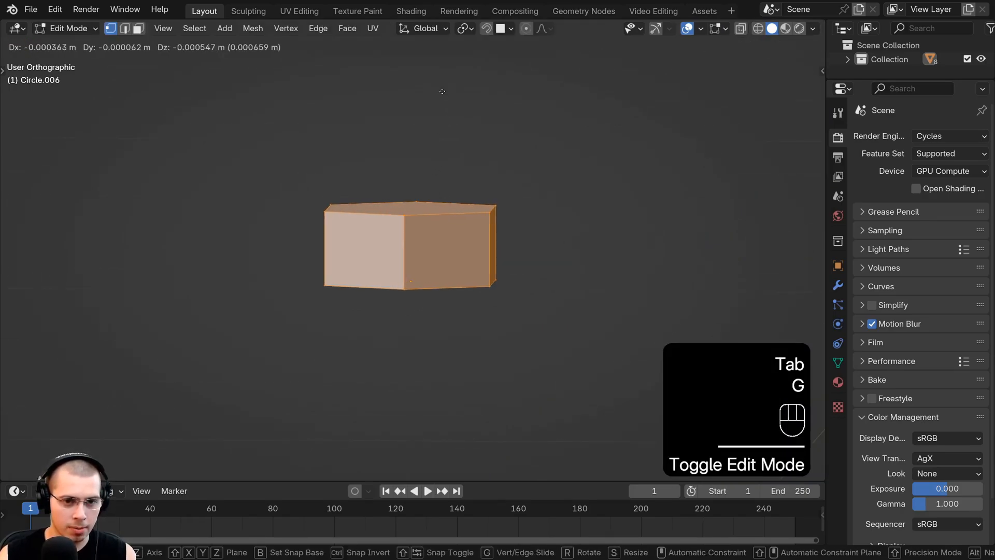
key("g")
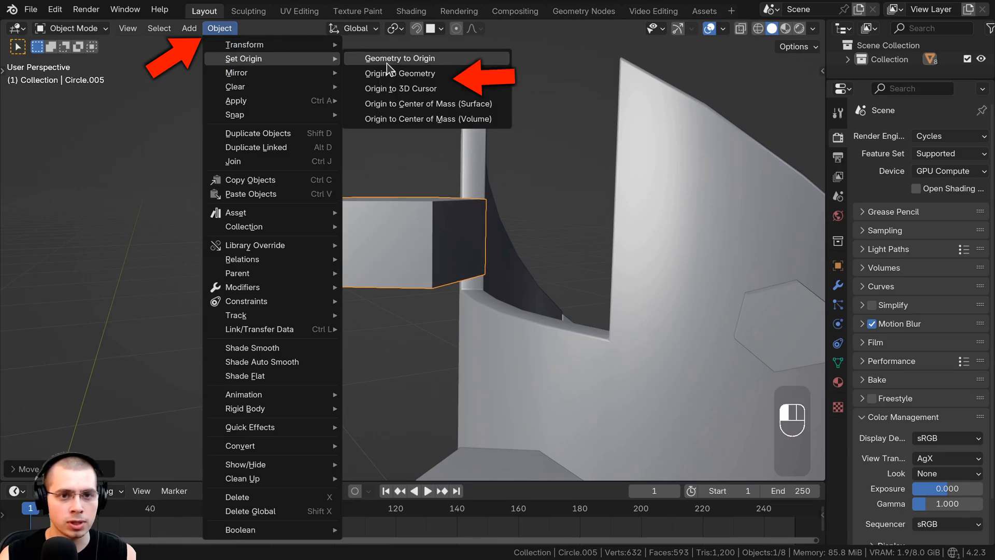
Duplicate the partly embedded bolt into a new copy.
key("Tab")
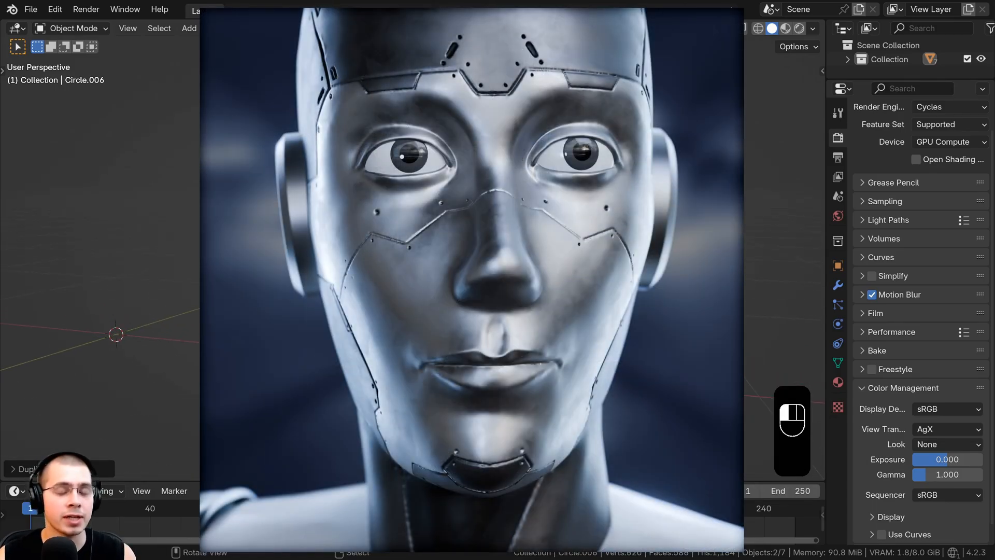
Show the snapping dropdown with Face Project and Align Rotation to Target.
left_click(444, 28)
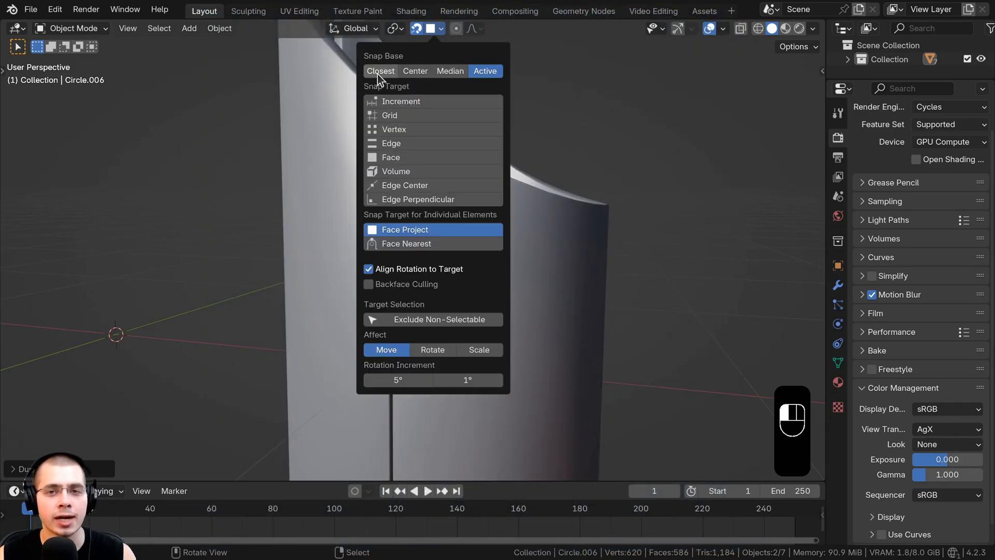
mouse_move(436, 208)
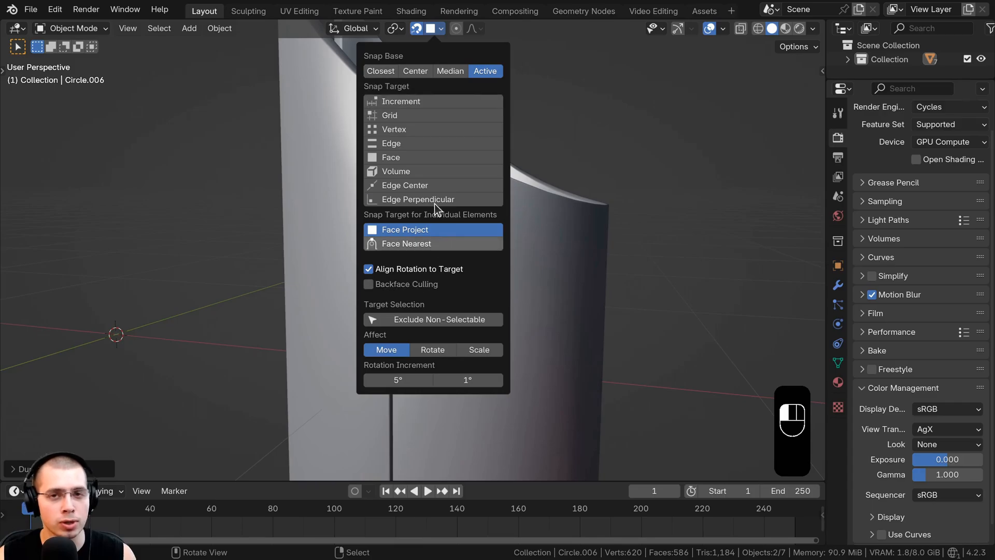